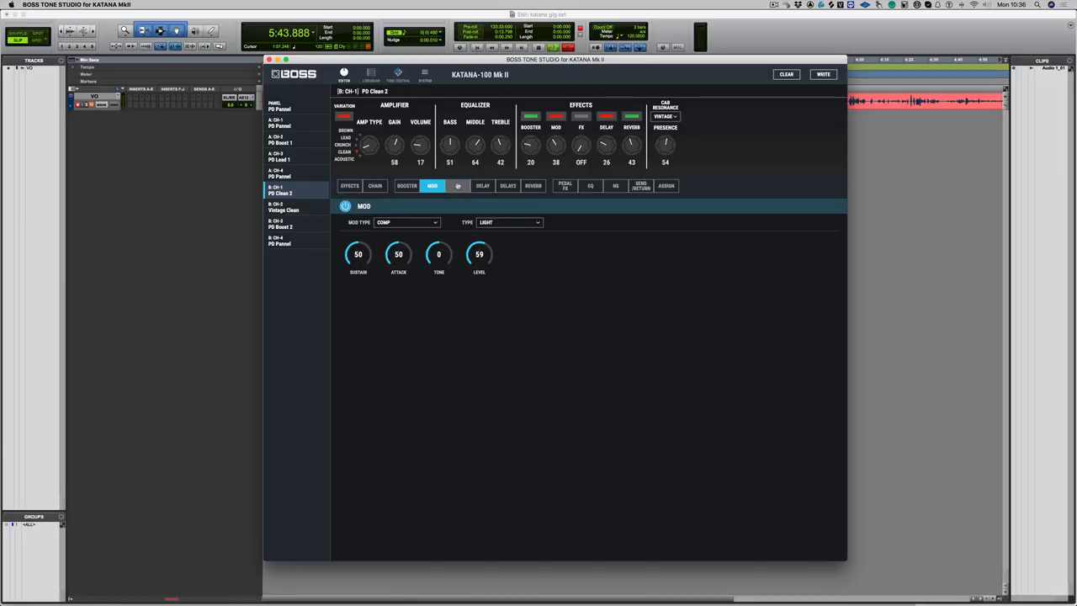
# Show the FX section with the Tremolo effect's wave shape, rate, depth and level.
pyautogui.click(458, 185)
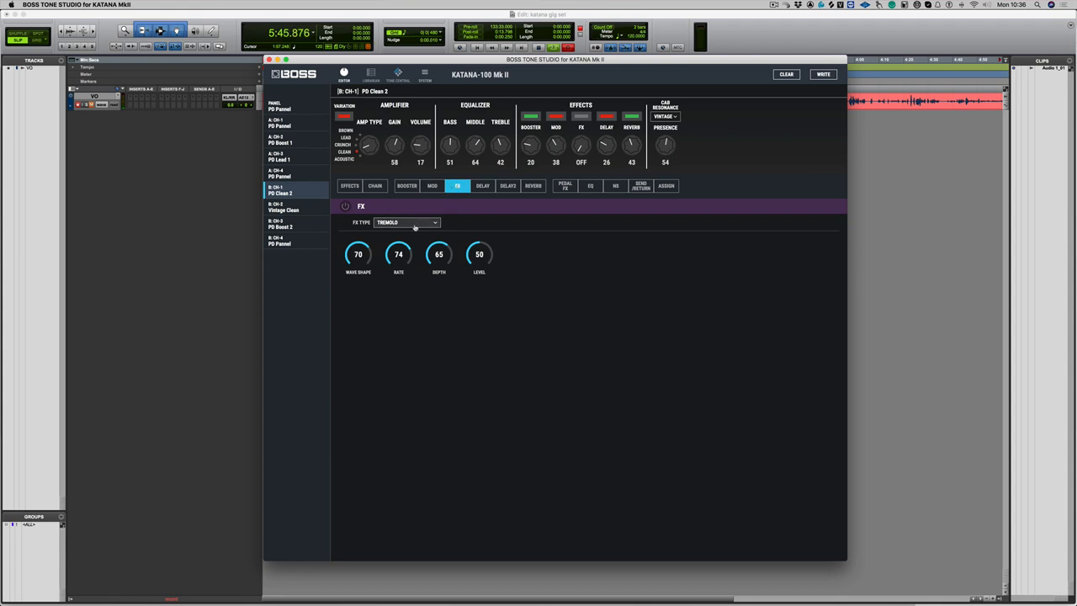
pyautogui.click(343, 206)
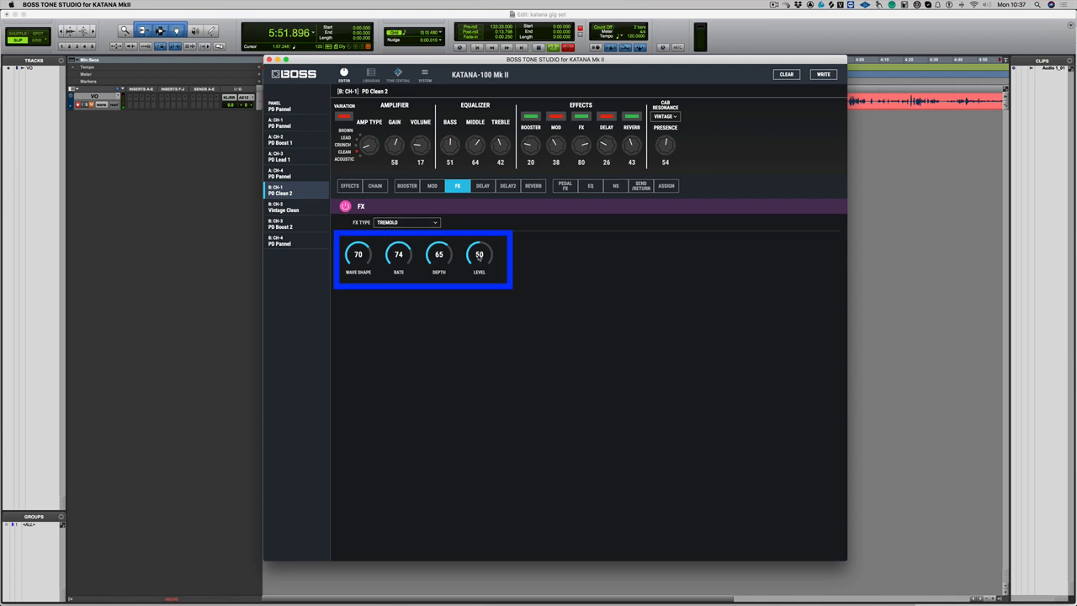
# Lower the tremolo level from 50 to 42 and adjust the rate up, then back down.
pyautogui.moveTo(478, 252); pyautogui.dragTo(478, 266)
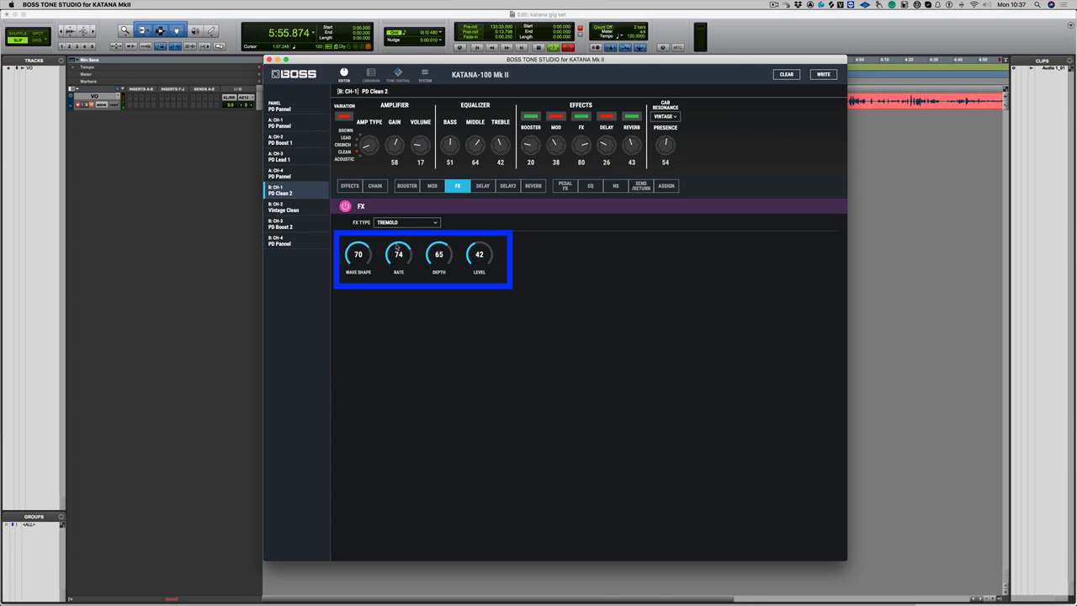
pyautogui.moveTo(398, 254); pyautogui.dragTo(397, 244)
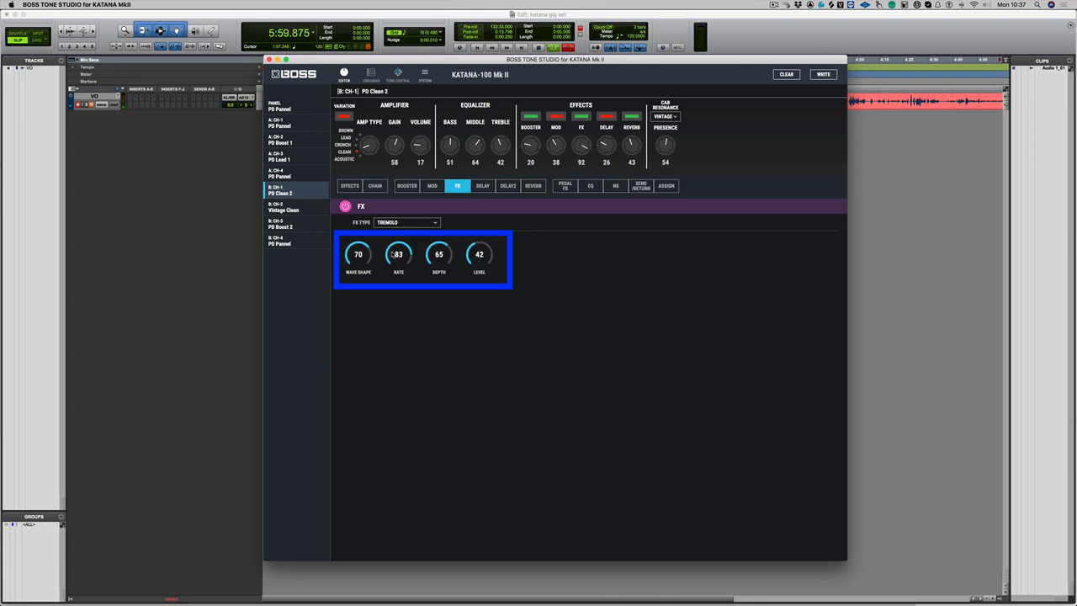
pyautogui.moveTo(398, 254); pyautogui.dragTo(397, 270)
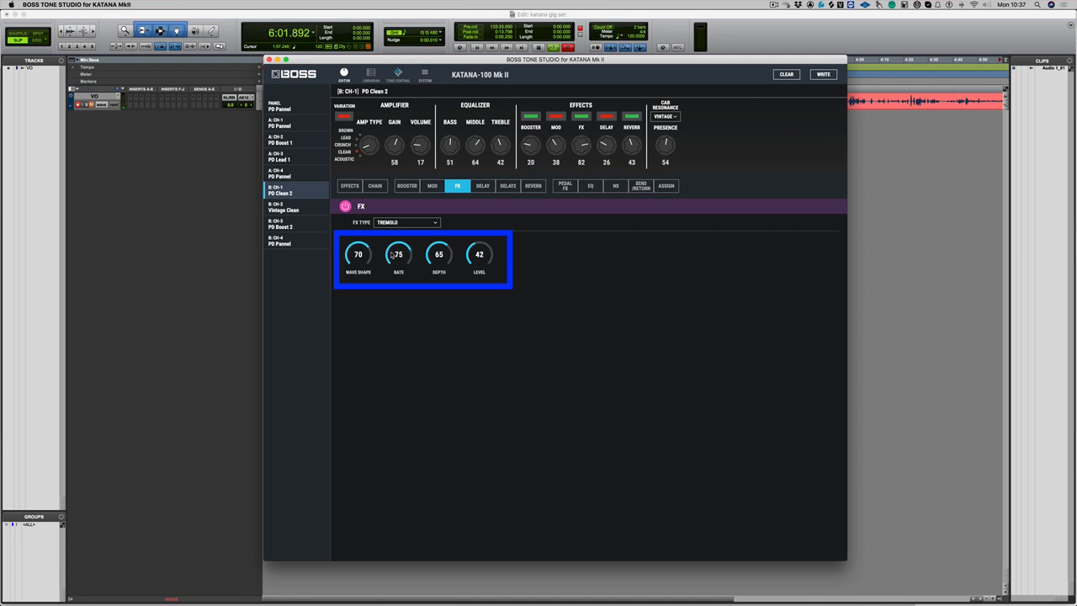